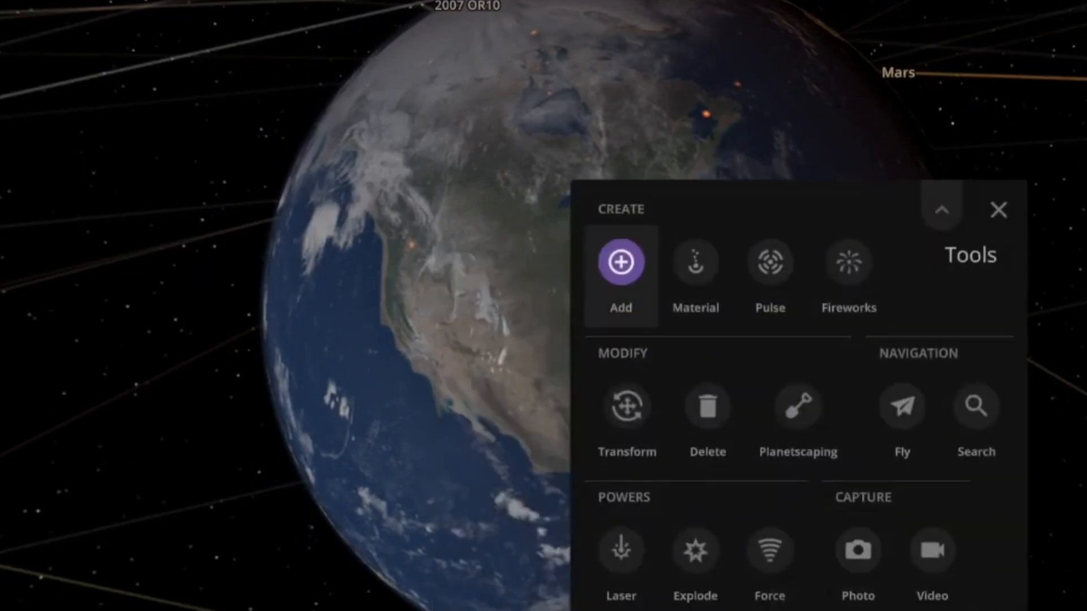
# Add a James Webb Space Telescope from the object catalog, placed just in front of Earth
pyautogui.click(620, 261)
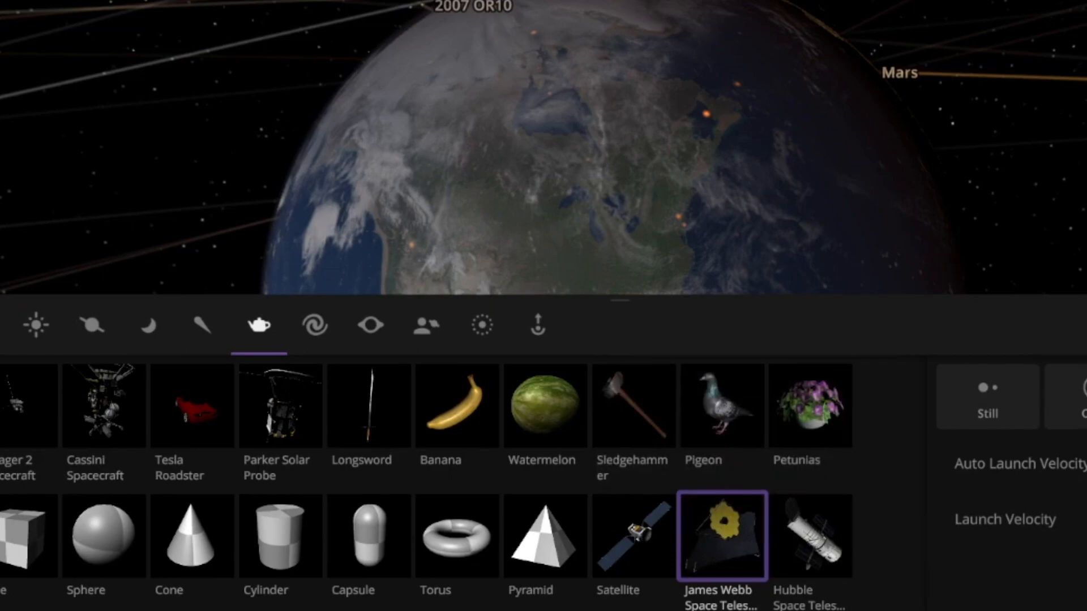
pyautogui.click(722, 537)
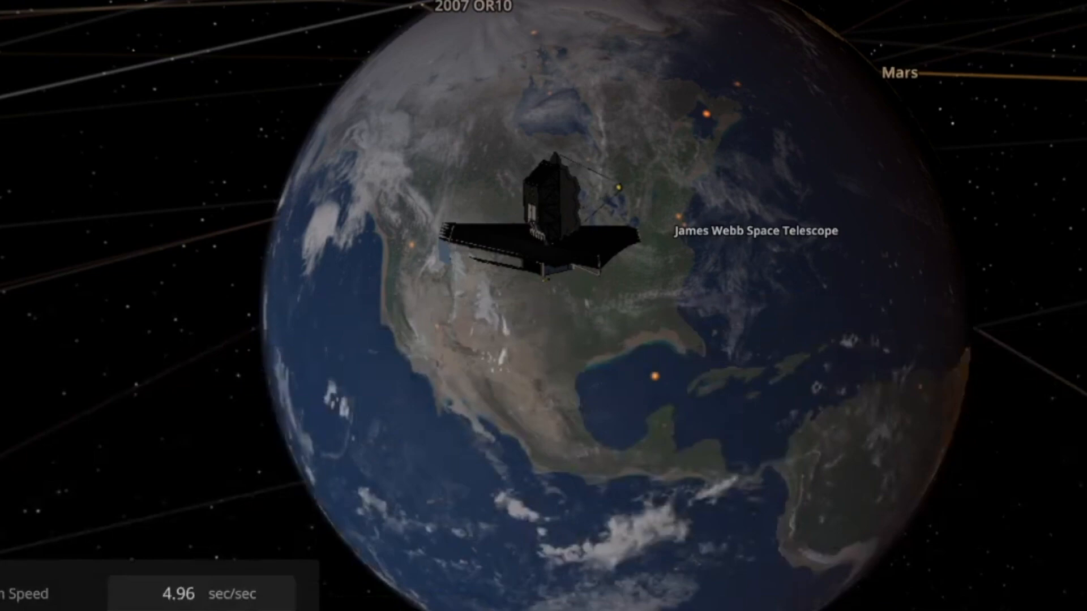
pyautogui.click(548, 215)
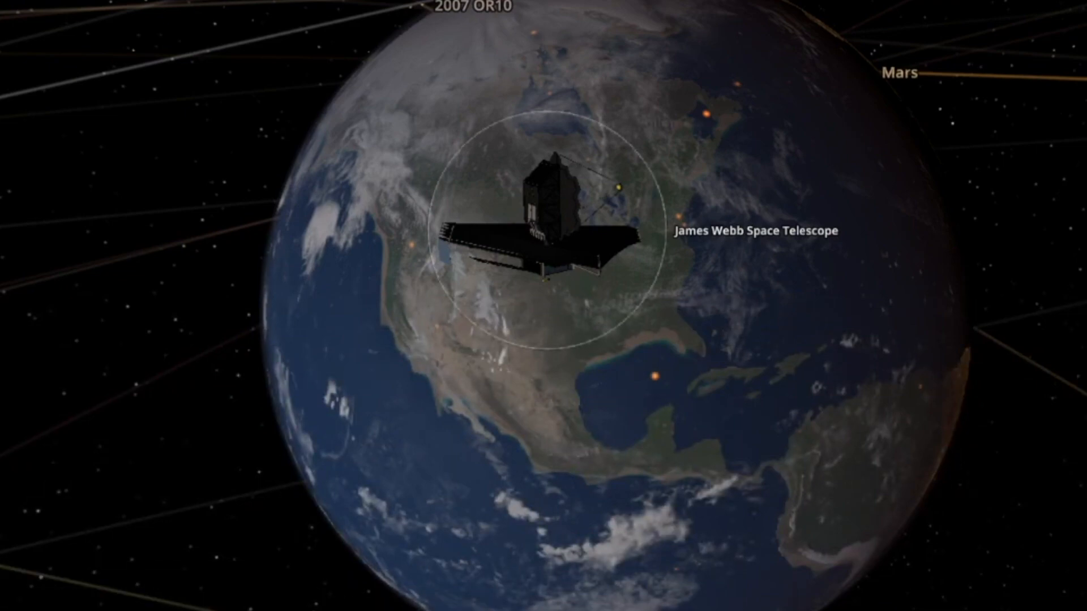
# Zoom out to watch the telescope strike Earth and leave a molten scar
pyautogui.scroll(-3)
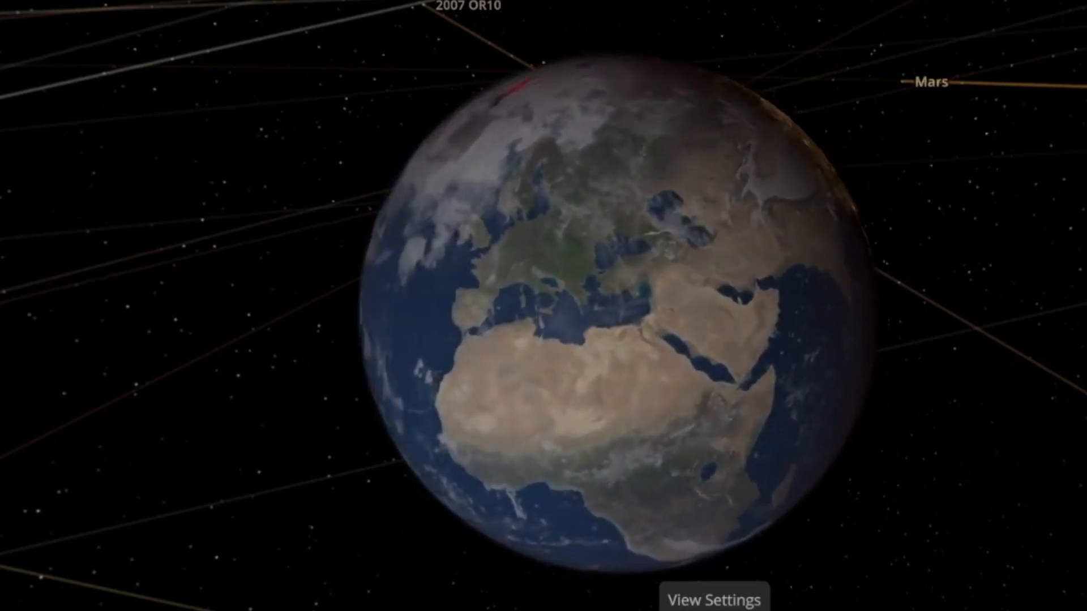
# Select the Laser power from the Tools collection, showing its settings aimed at Earth
pyautogui.click(715, 597)
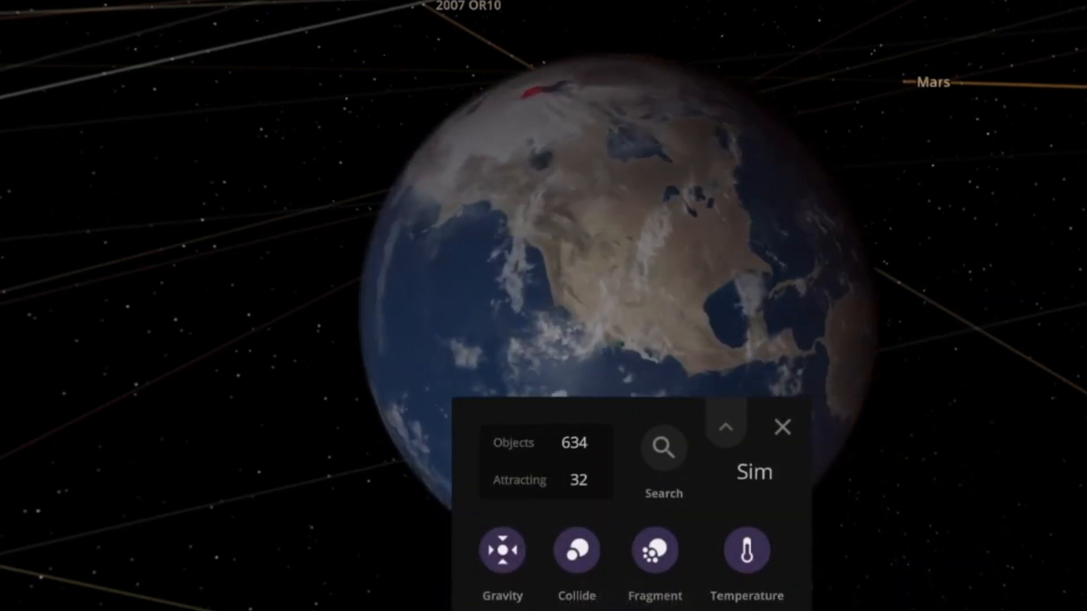
pyautogui.click(729, 444)
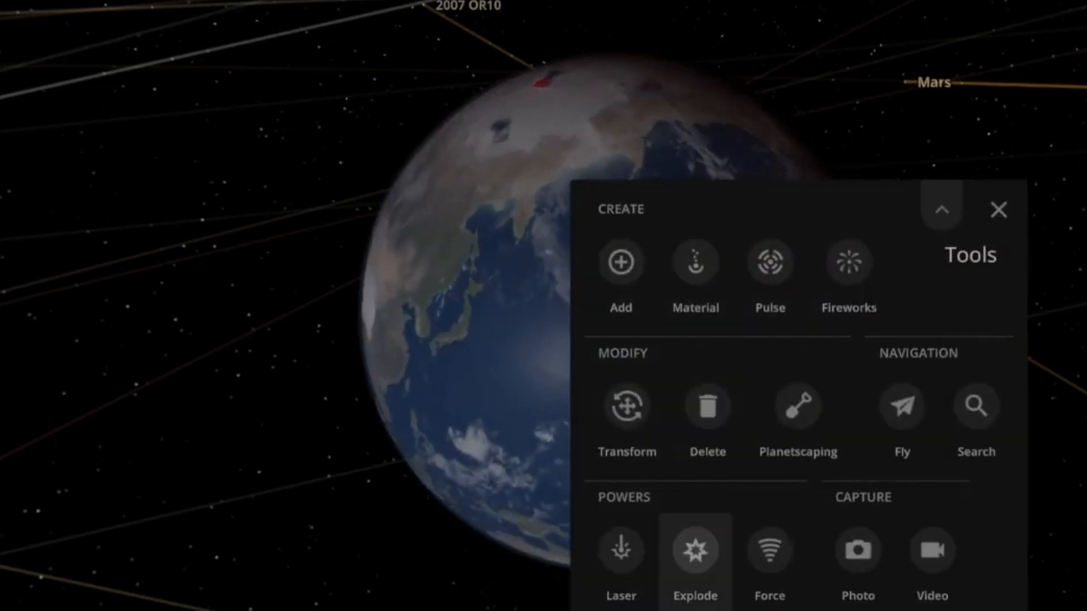
pyautogui.click(622, 551)
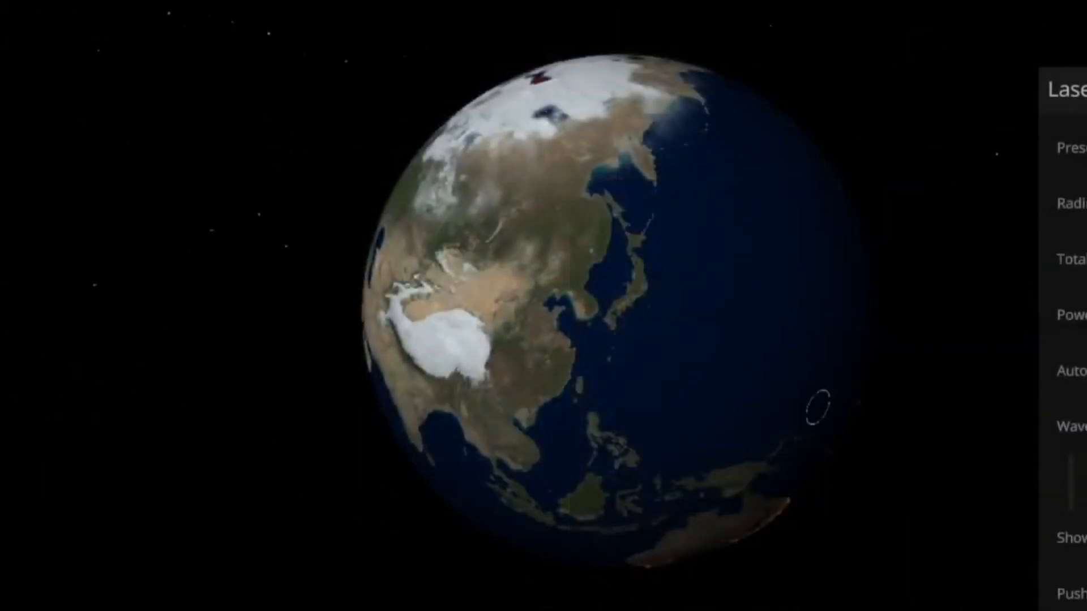